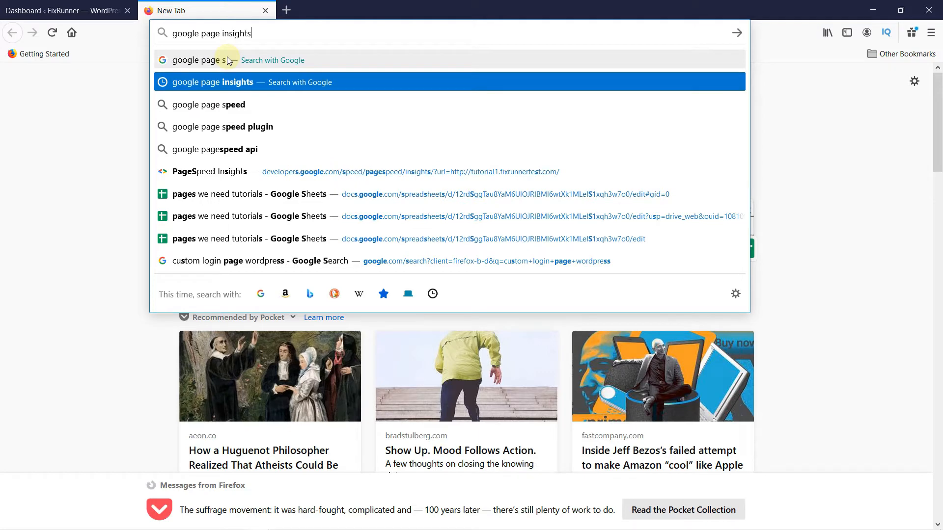
Step: Search Google for 'google page insights' and open the PageSpeed Insights developer page
key(Return)
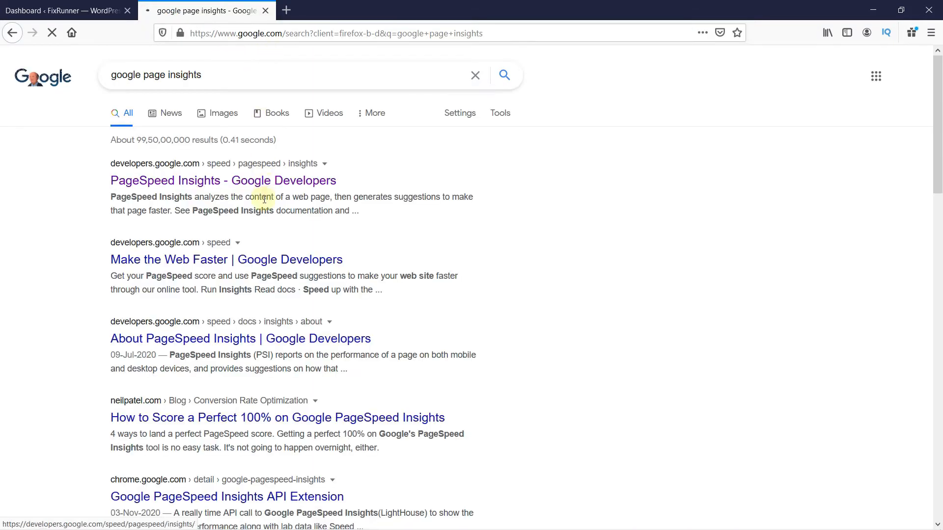
mouse_move(209, 184)
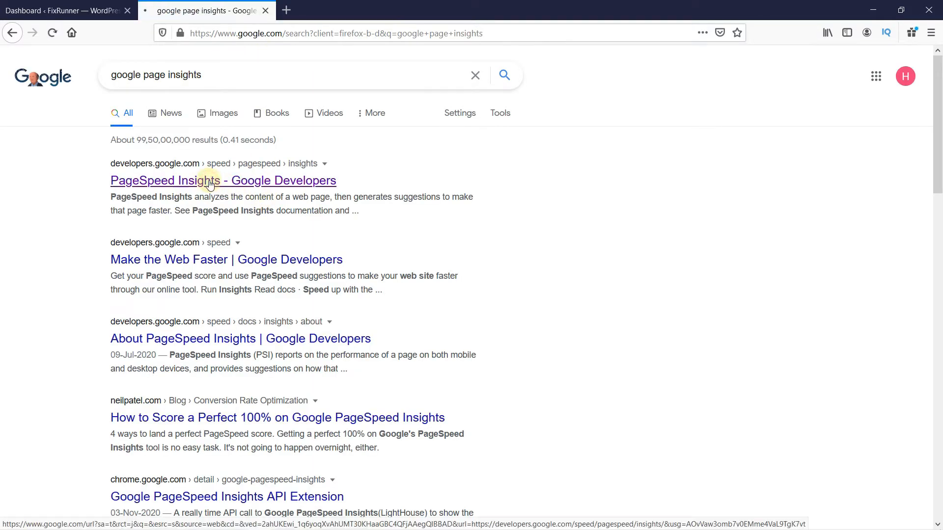
click(223, 181)
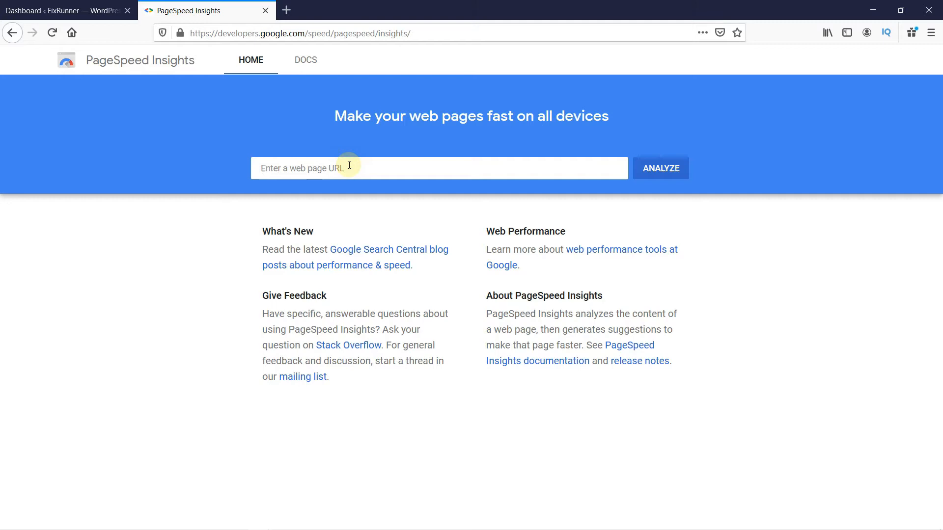
text(http://tutorial1.fixrunnertest.com/)
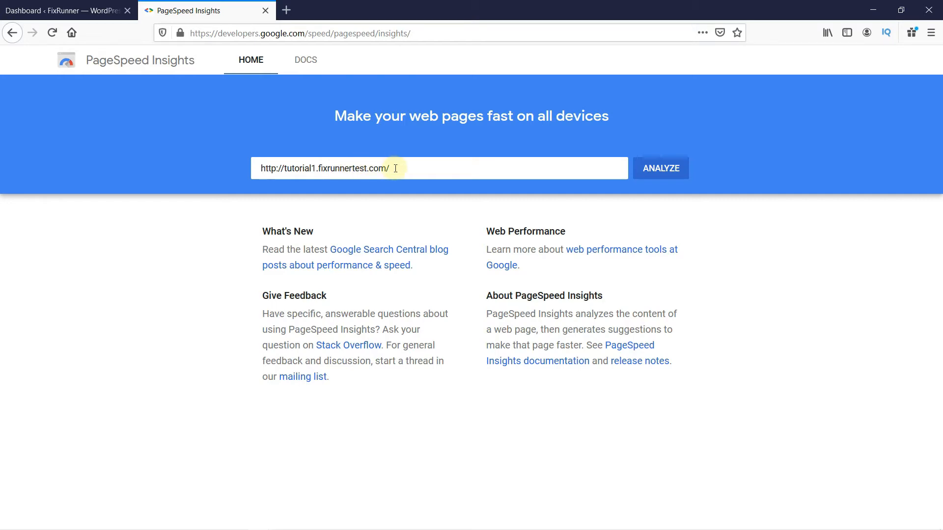
click(660, 168)
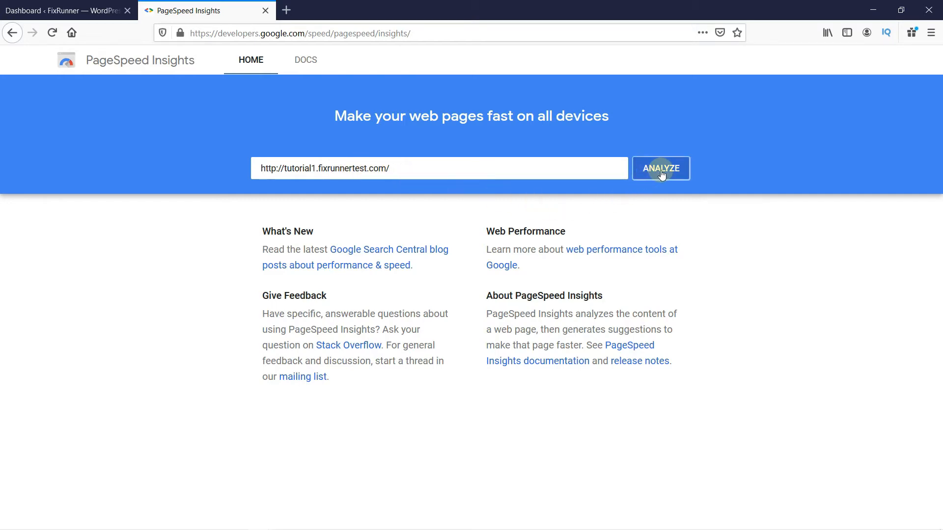
click(660, 168)
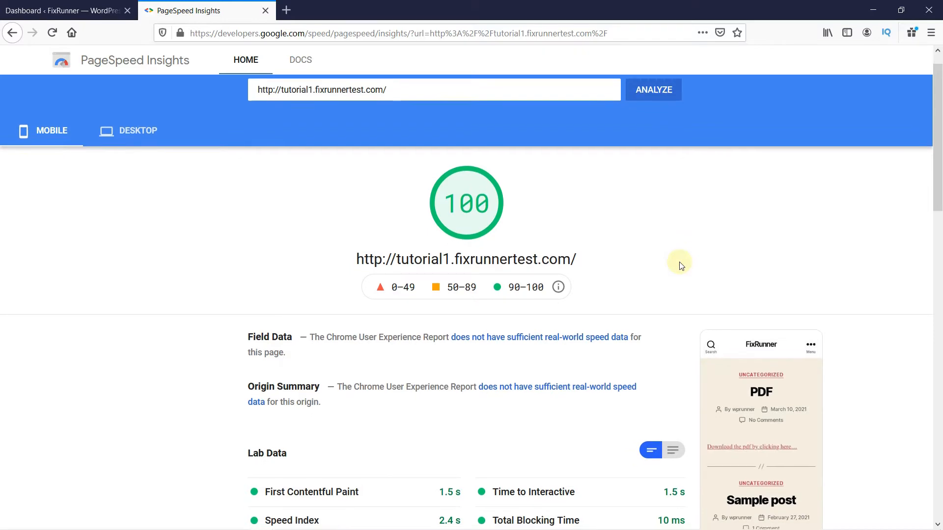
Step: Expand 'Eliminate render-blocking resources' to list the two render-blocking CSS files
scroll(down, 3)
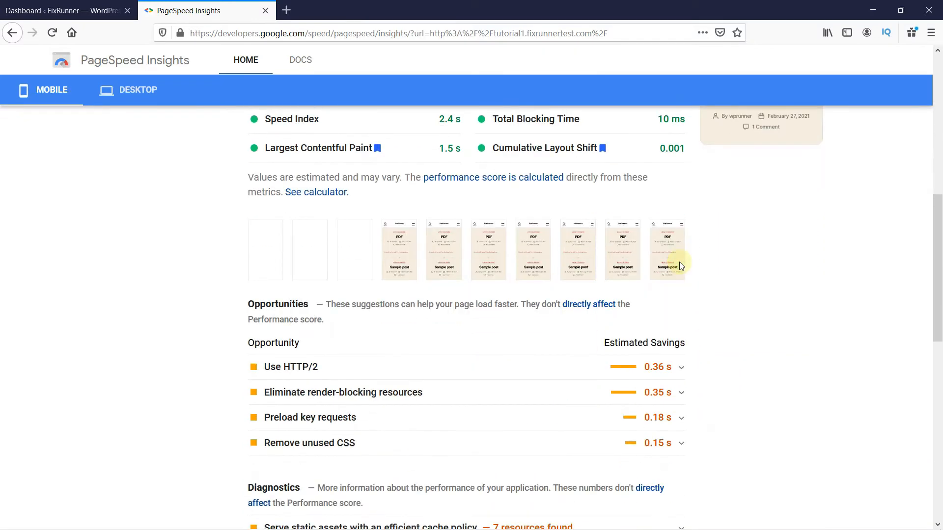
scroll(down, 3)
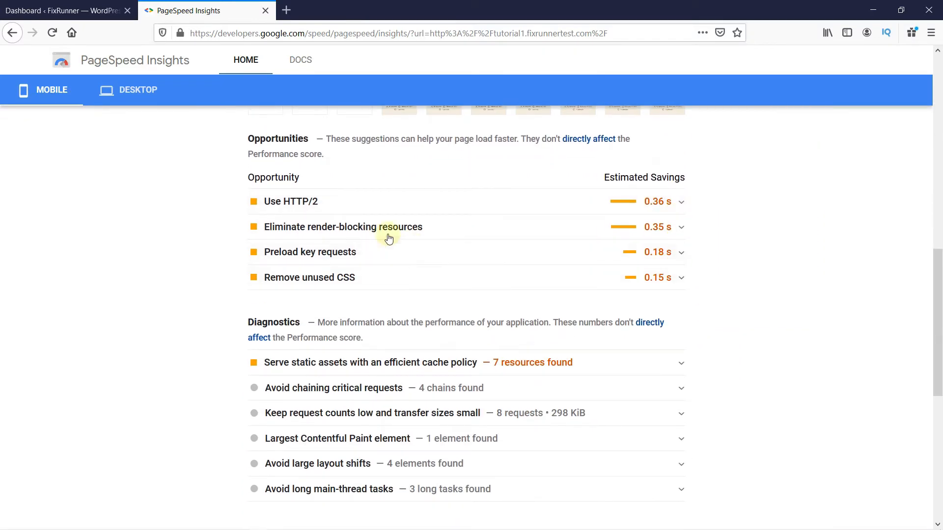
mouse_move(329, 238)
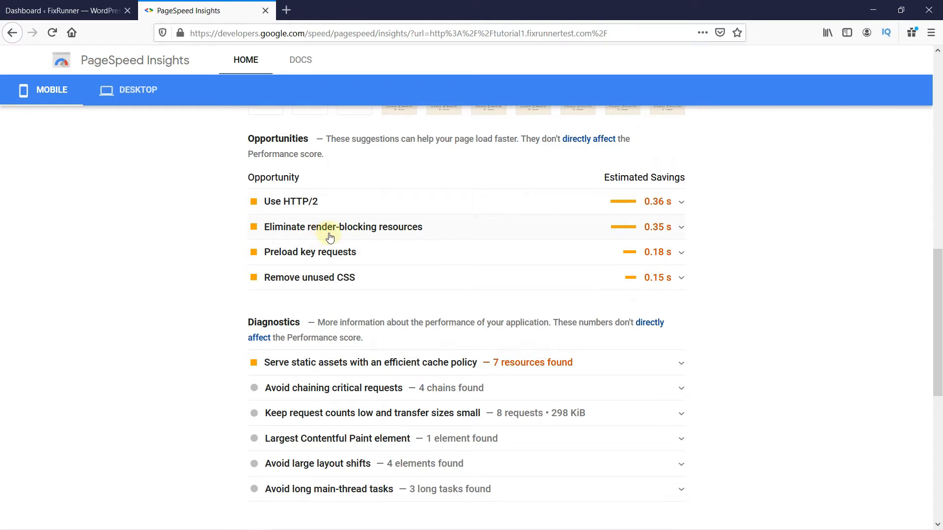
click(342, 227)
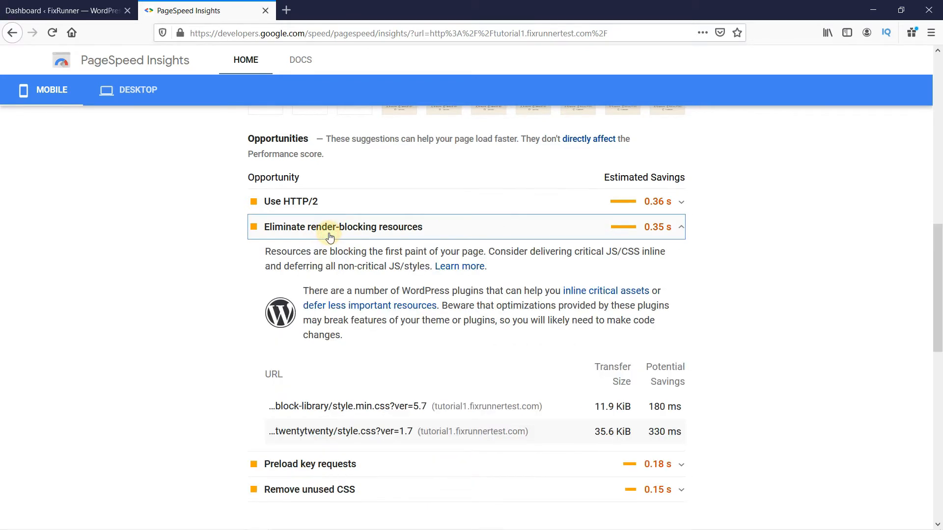
mouse_move(705, 313)
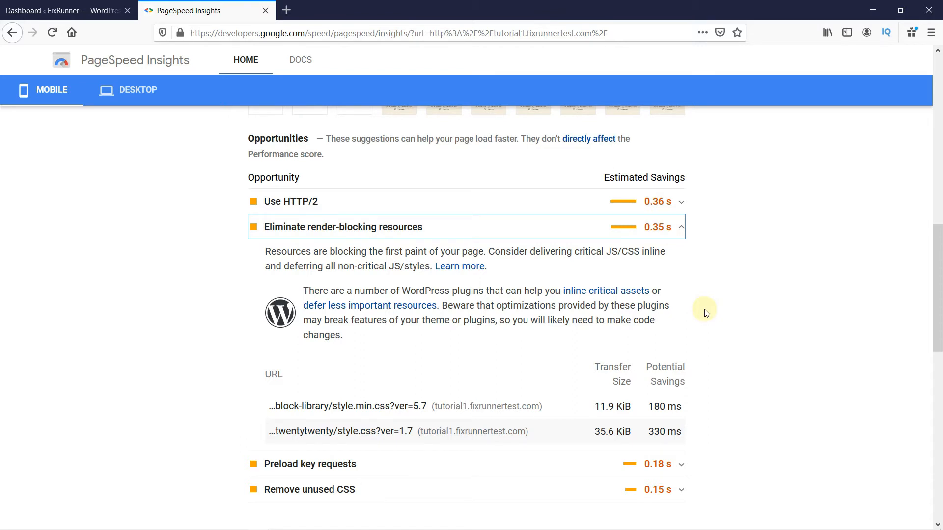
scroll(down, 3)
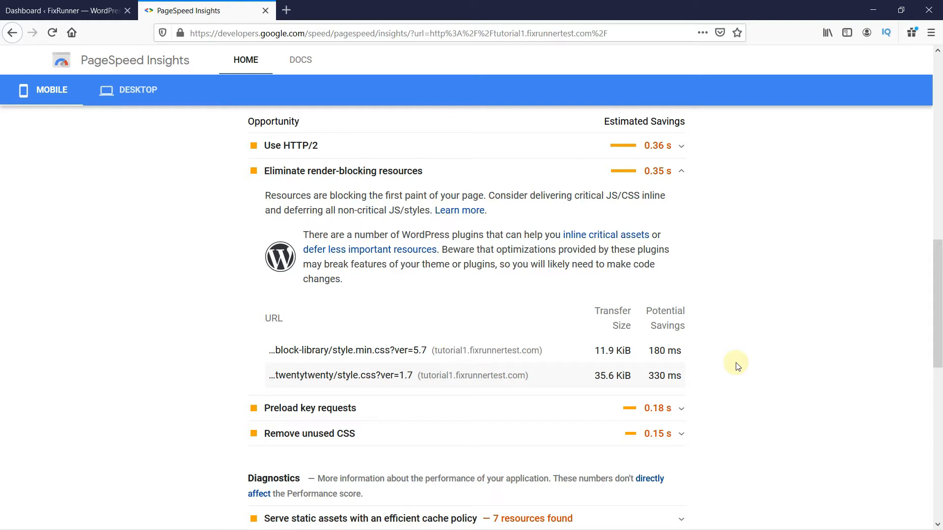
mouse_move(86, 17)
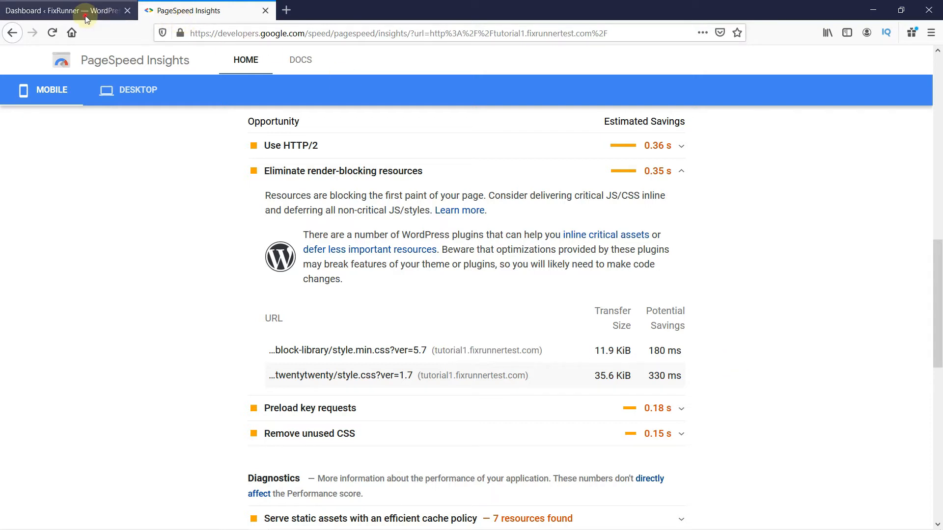
Step: Switch to the WordPress dashboard and go to Plugins > Add New
click(60, 10)
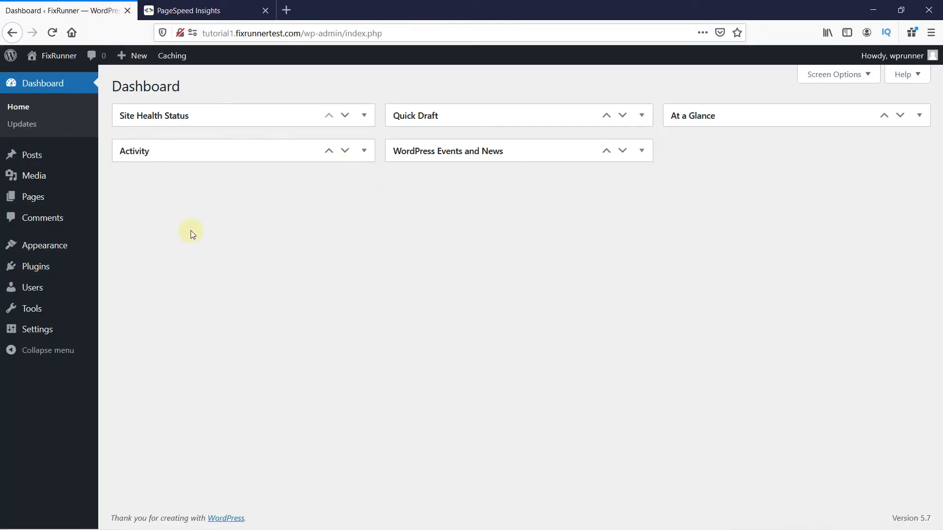
mouse_move(34, 266)
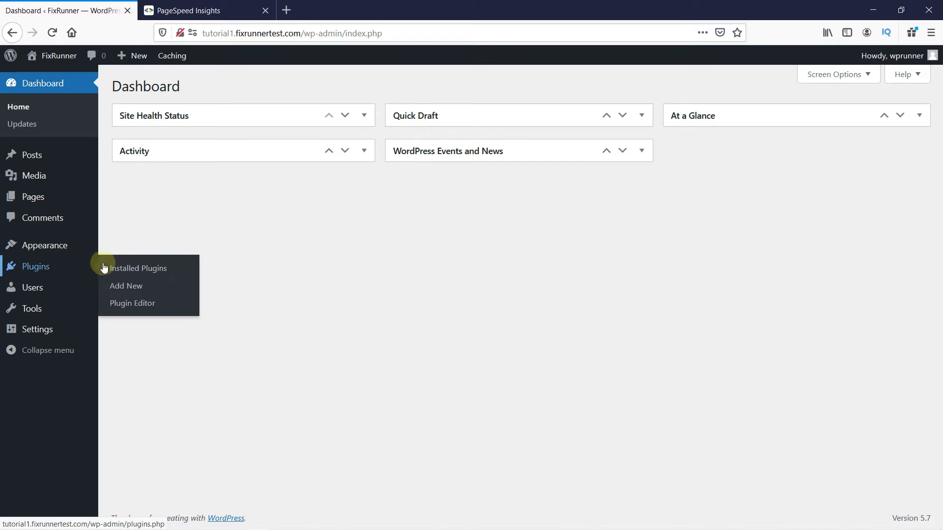
click(126, 285)
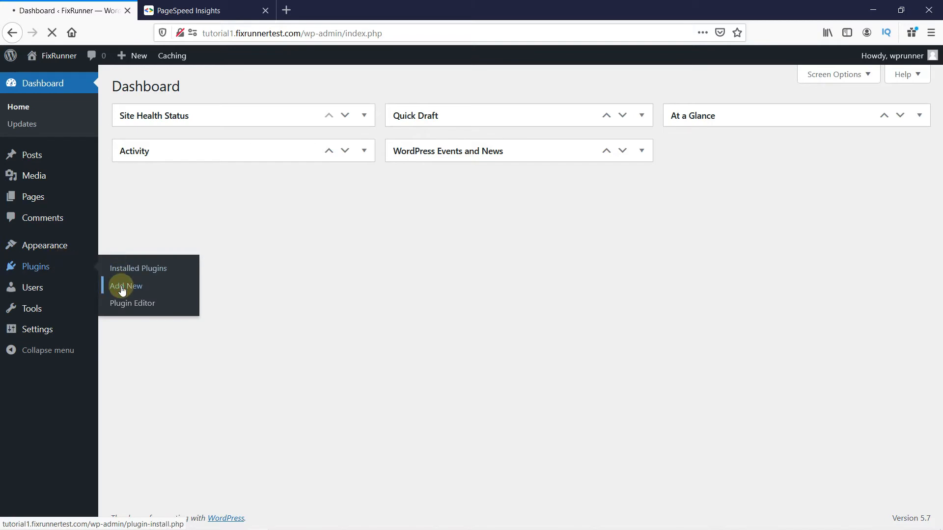
click(127, 285)
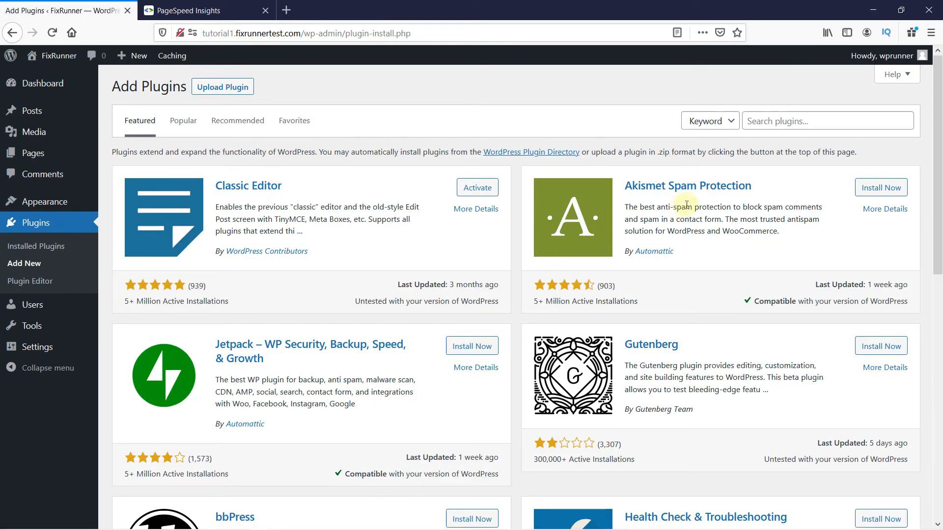
Step: Search plugins for 'autoptimize', install Autoptimize and start activating it
text(a)
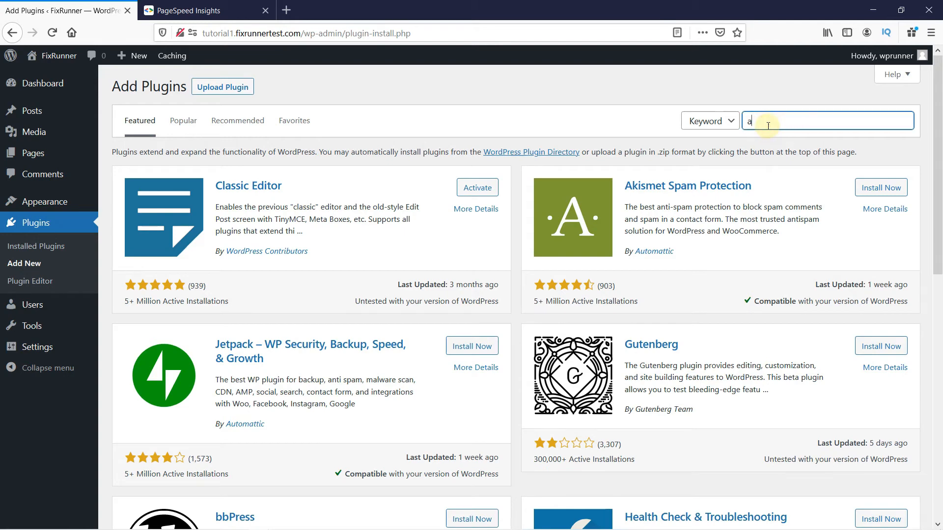
text(utopt)
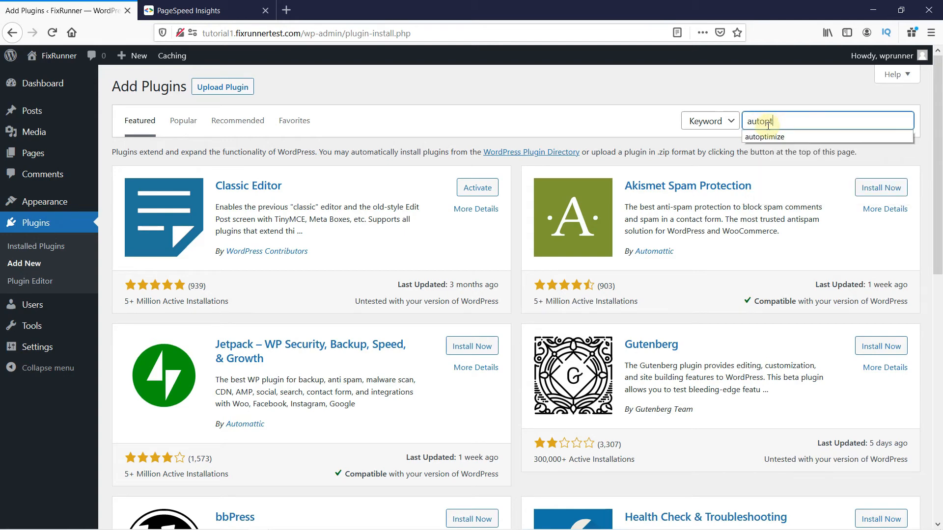
click(764, 137)
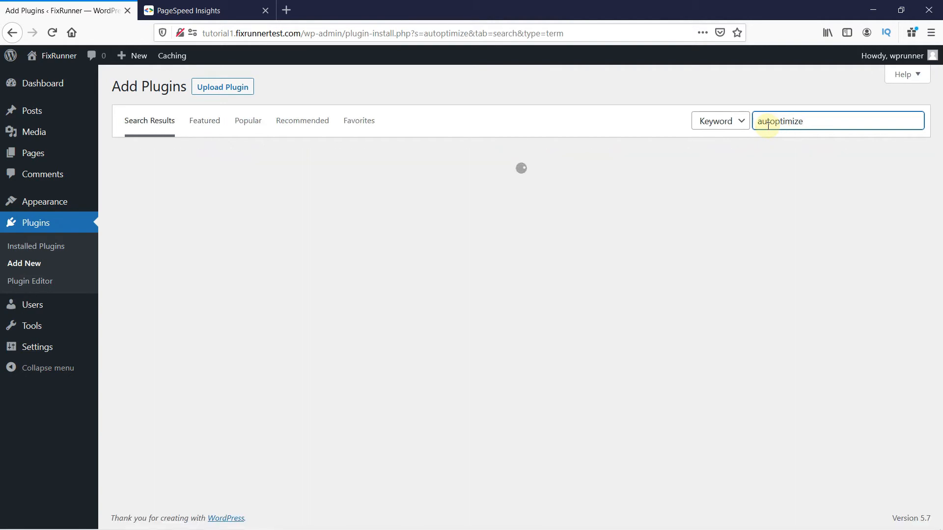
key(Return)
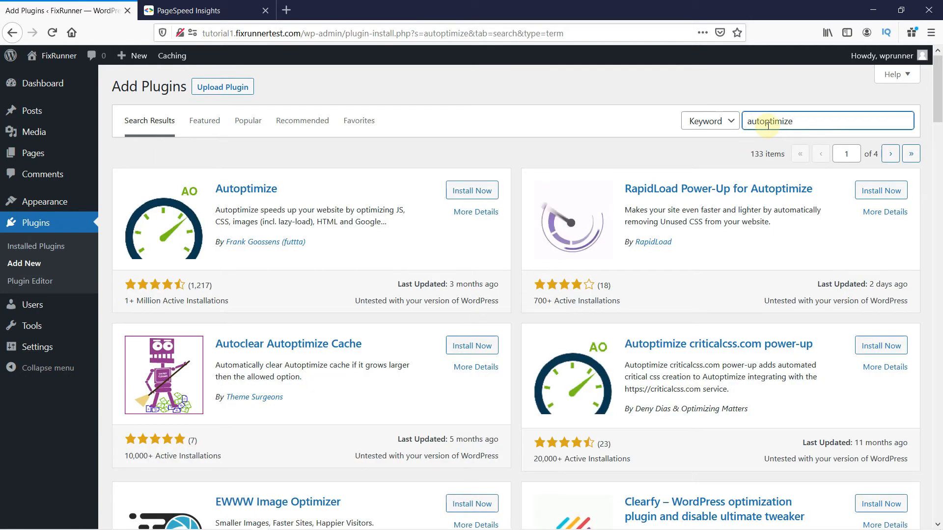
mouse_move(323, 241)
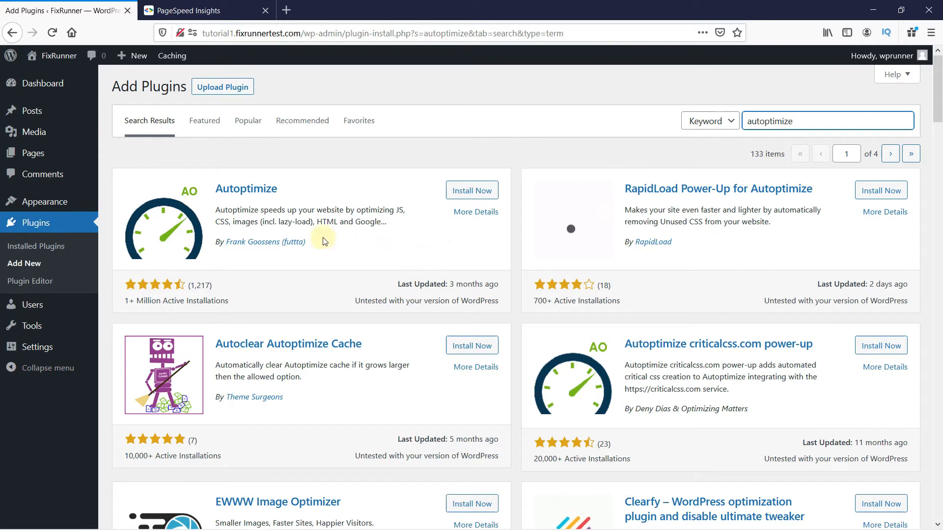
mouse_move(259, 202)
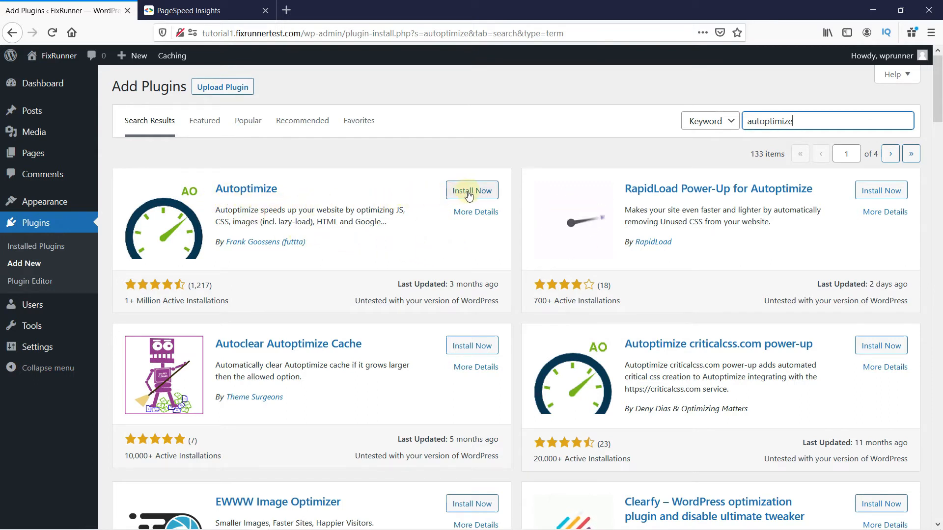
click(471, 190)
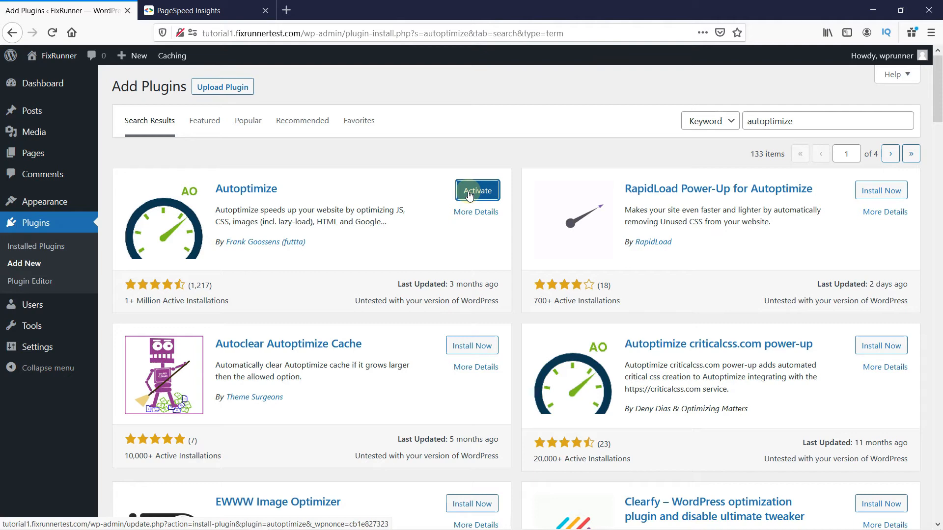
click(477, 189)
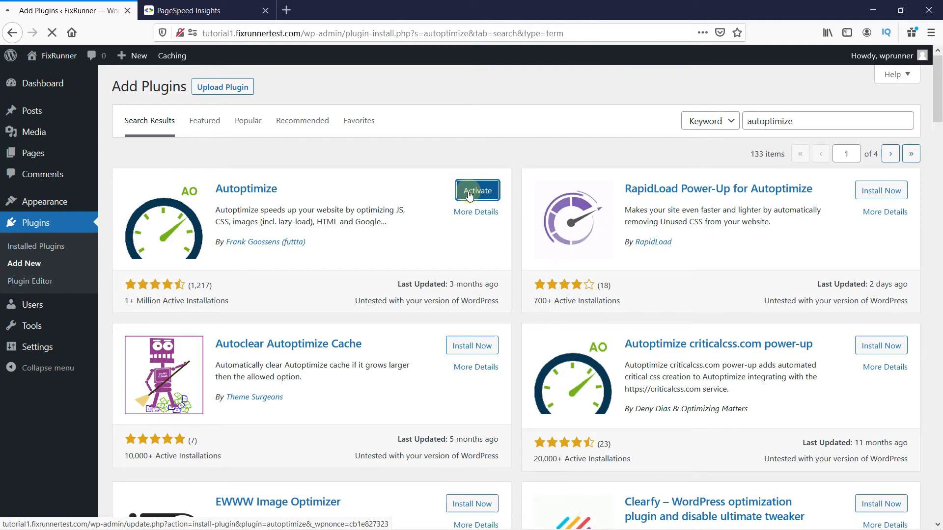
Step: Activate the Autoptimize plugin from its search result card
click(477, 190)
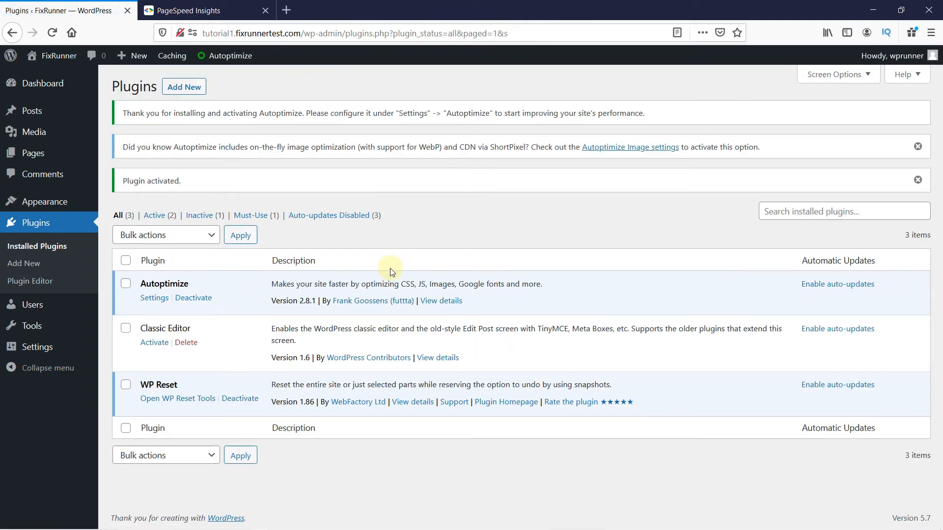
mouse_move(174, 288)
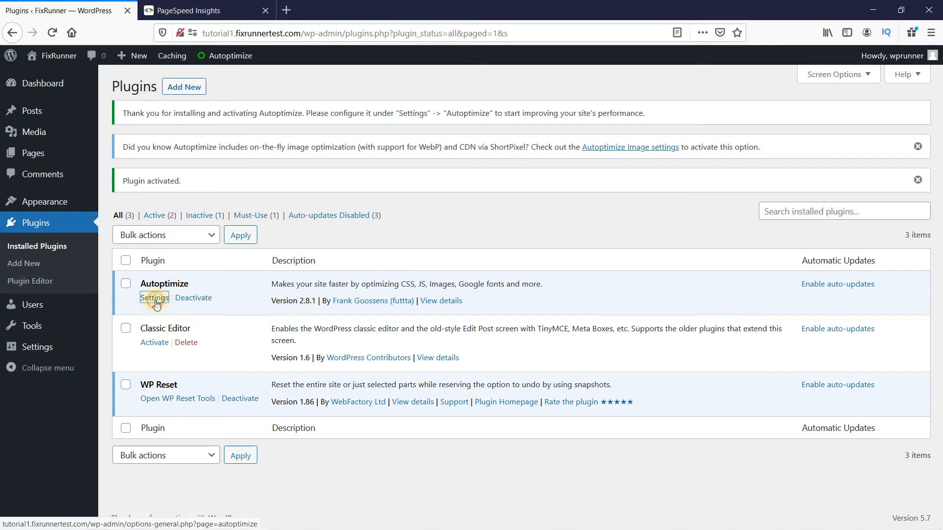
Step: In Autoptimize settings, tick 'Optimize JavaScript Code?' and 'Optimize CSS Code?'
click(155, 297)
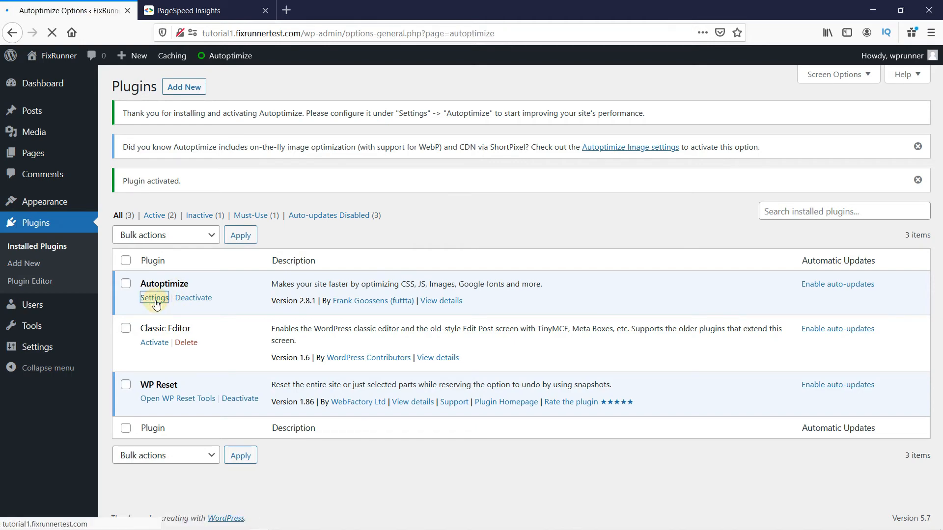
click(155, 297)
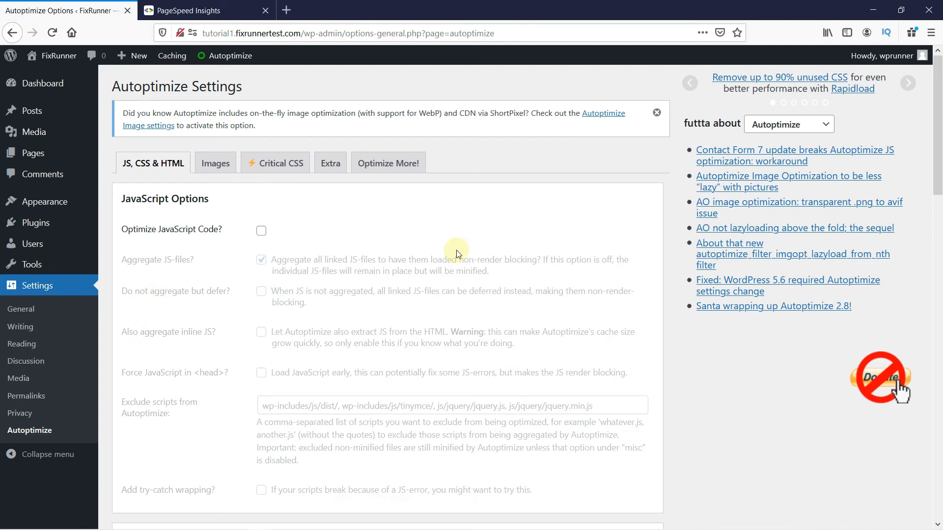
mouse_move(460, 292)
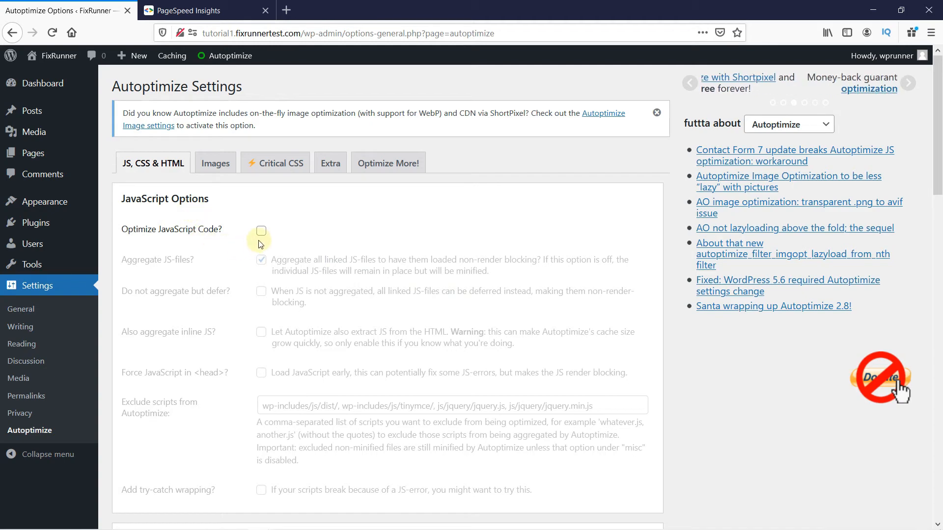
click(261, 230)
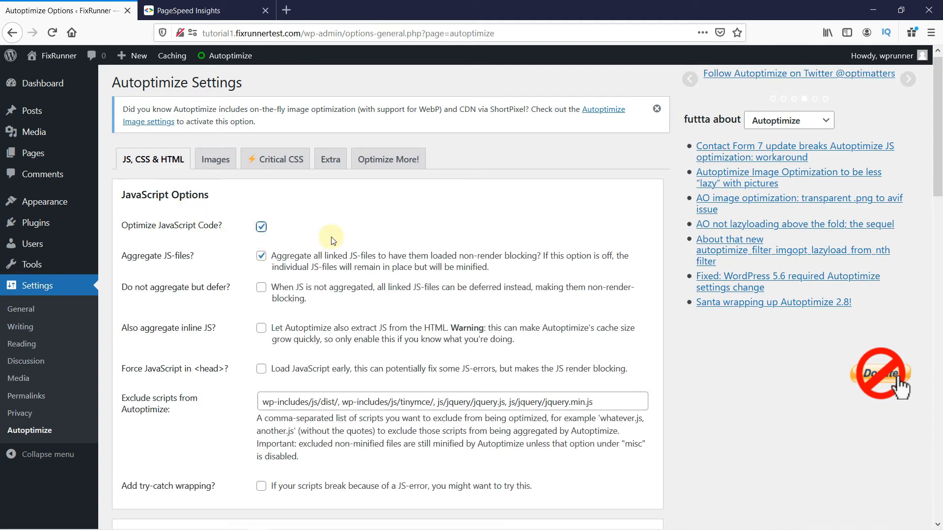
scroll(down, 3)
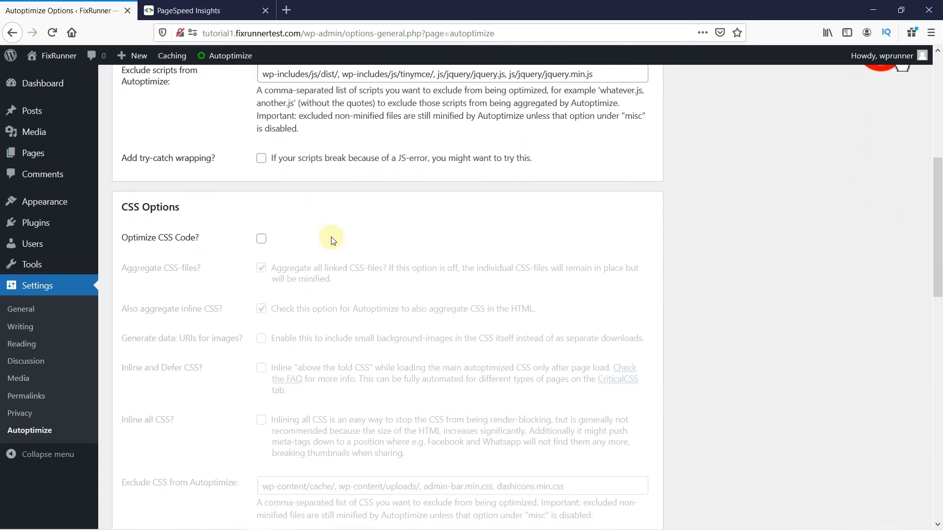
scroll(down, 3)
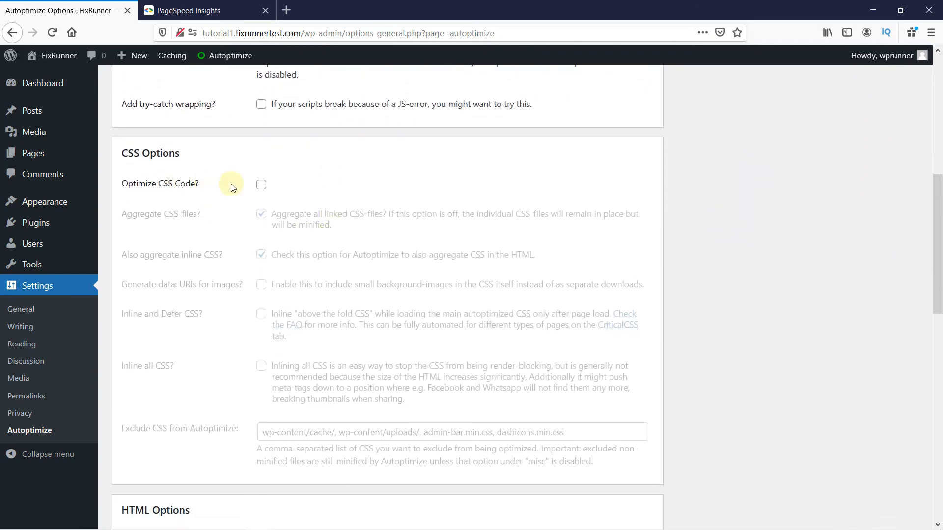
click(261, 184)
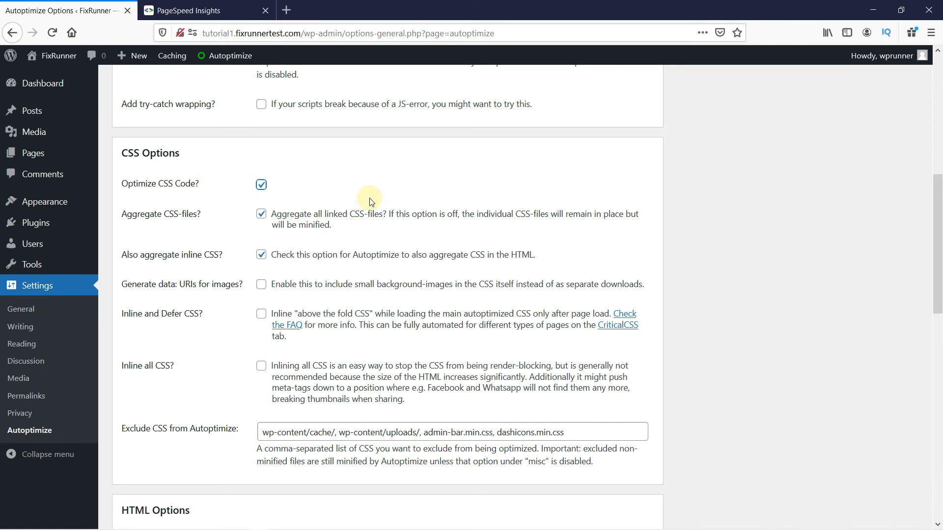
scroll(down, 3)
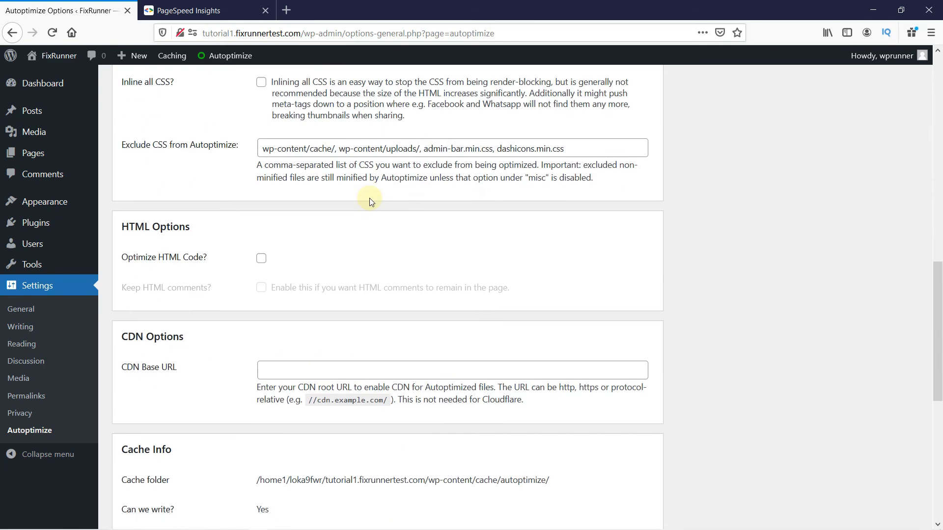
scroll(down, 3)
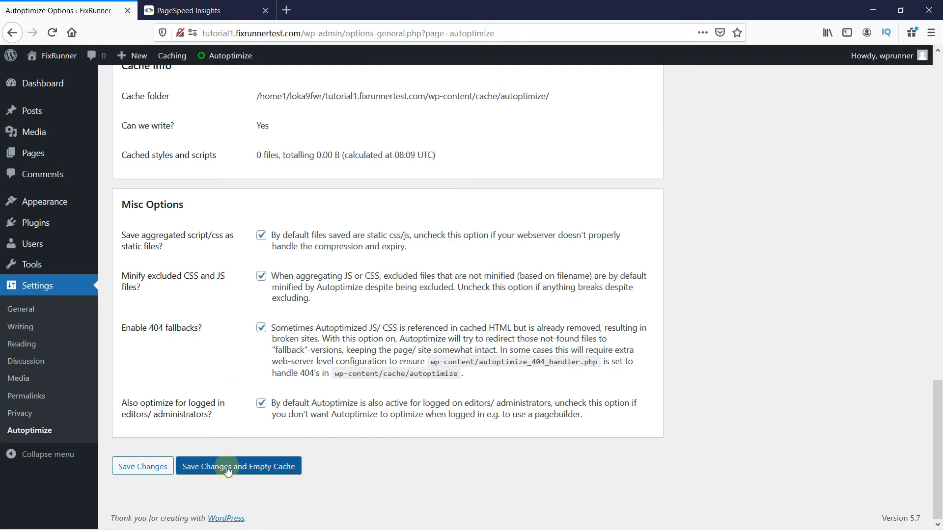
Step: Apply Autoptimize's 'Save Changes and Empty Cache' until the settings-saved notice appears
click(238, 466)
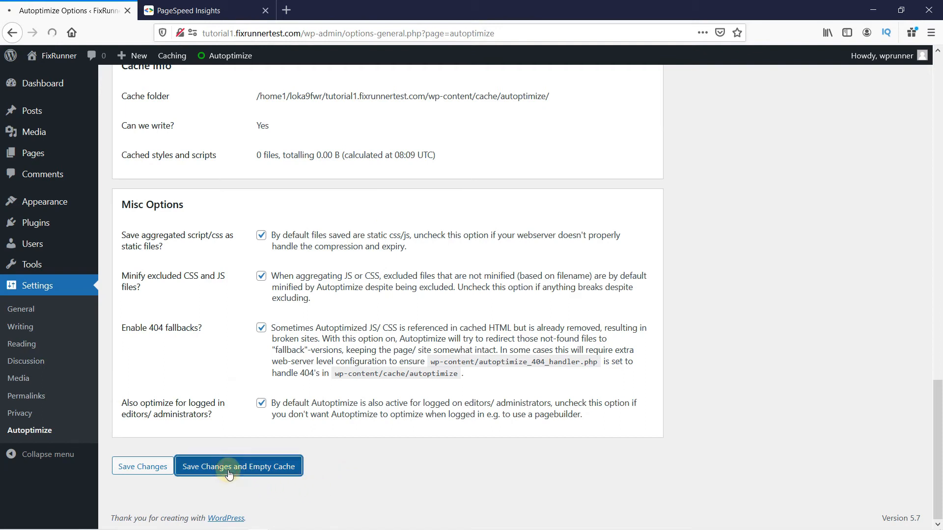
click(238, 466)
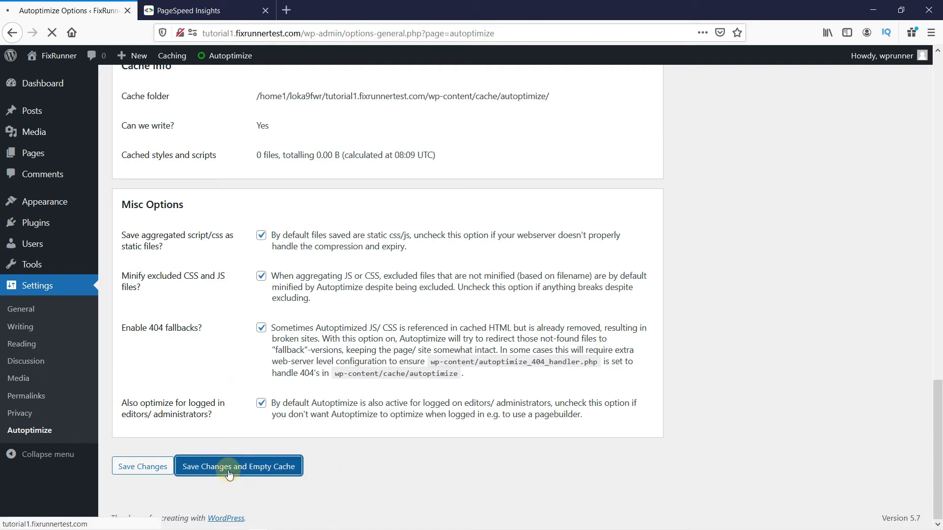
click(238, 466)
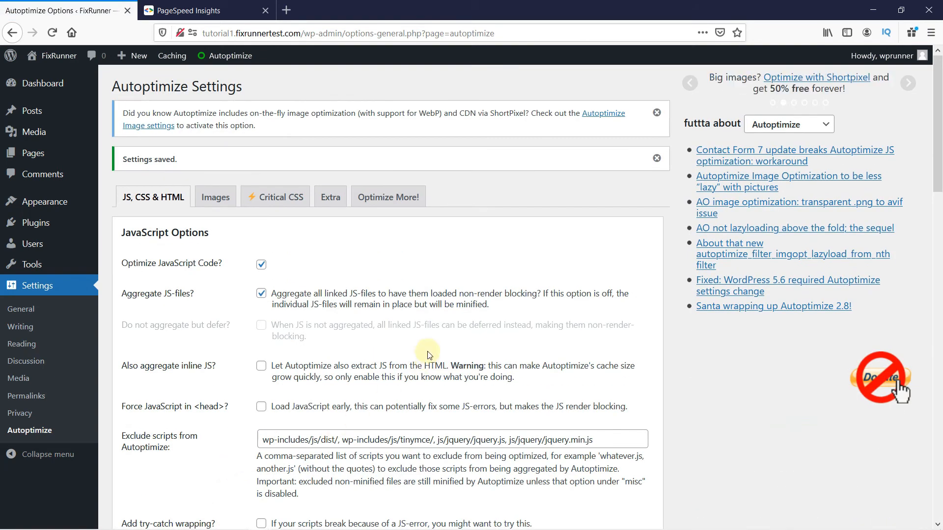
Step: Re-analyze the site in PageSpeed Insights and confirm render-blocking resources are gone (score 98)
click(204, 10)
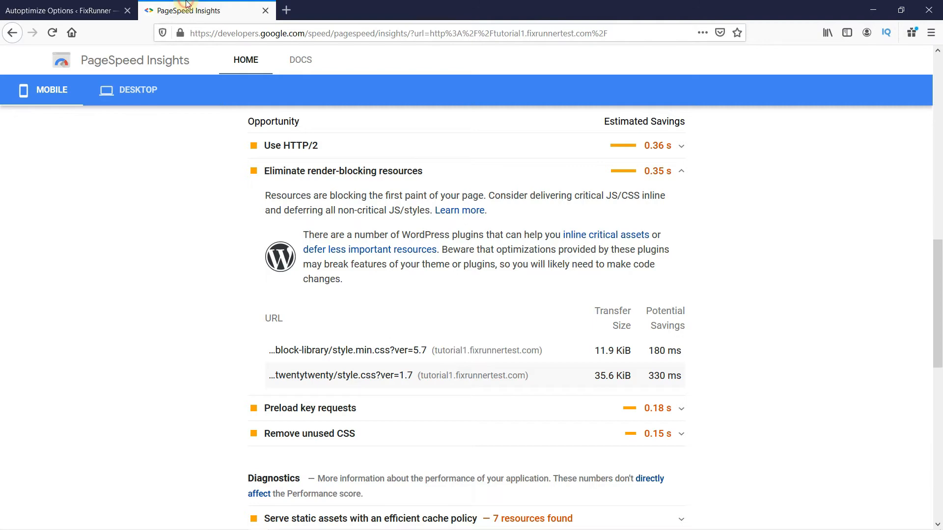
scroll(up, 3)
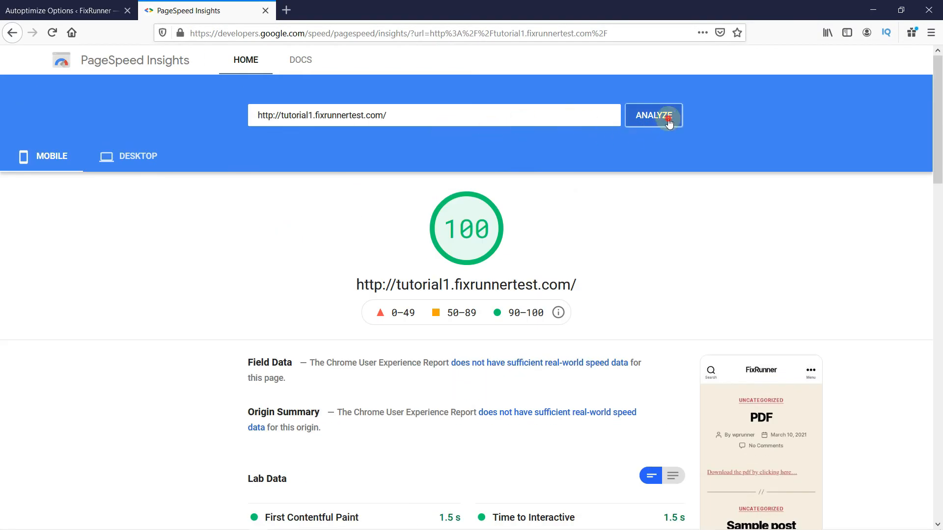
click(653, 115)
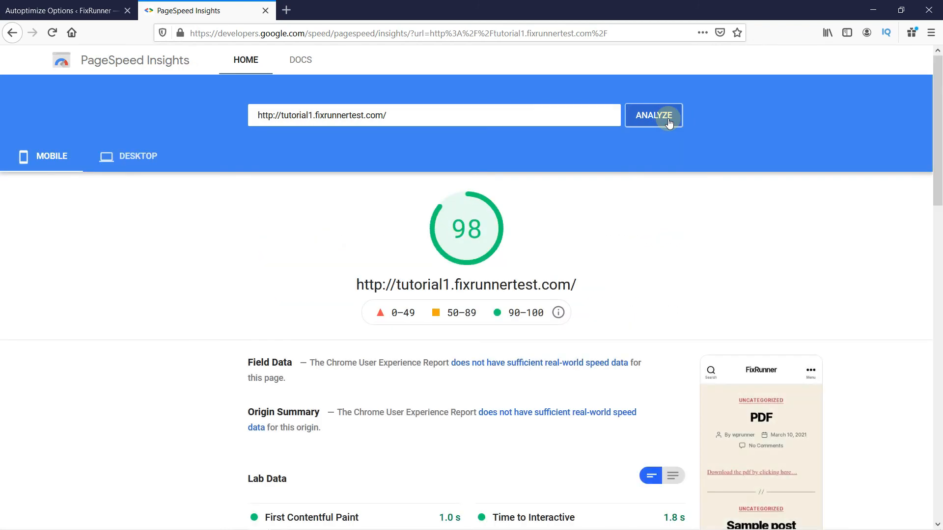
scroll(down, 3)
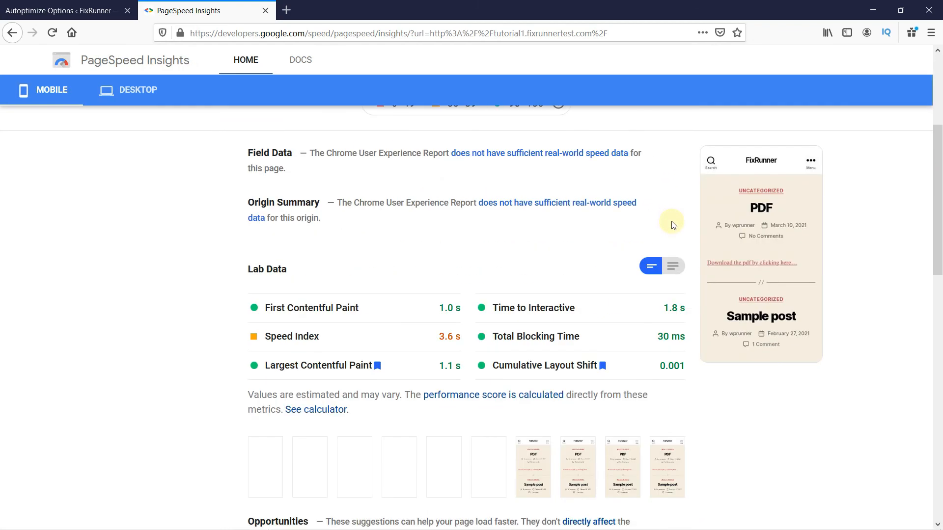
scroll(down, 3)
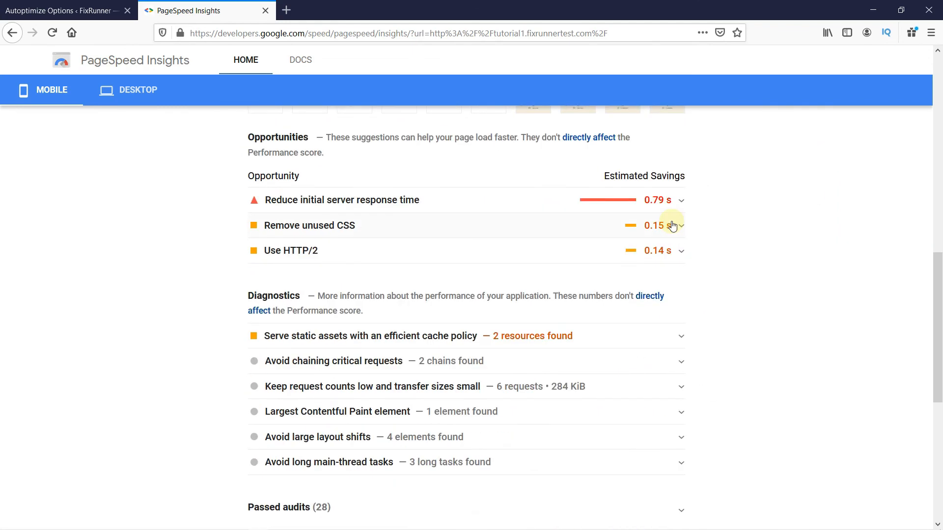
scroll(down, 3)
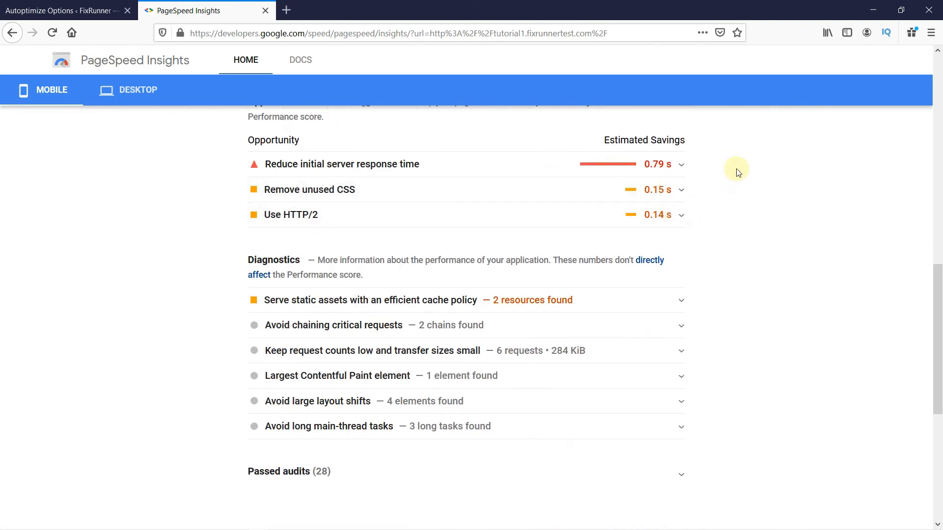
mouse_move(762, 334)
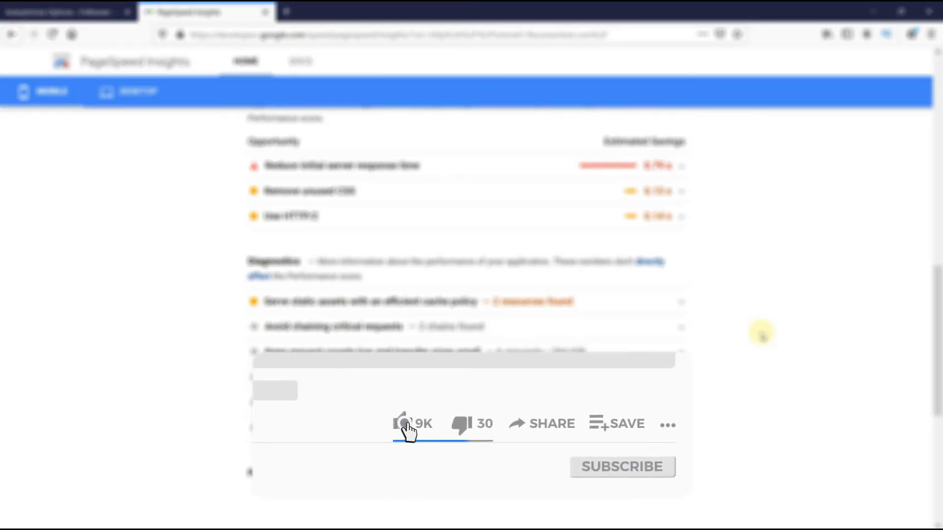
click(403, 424)
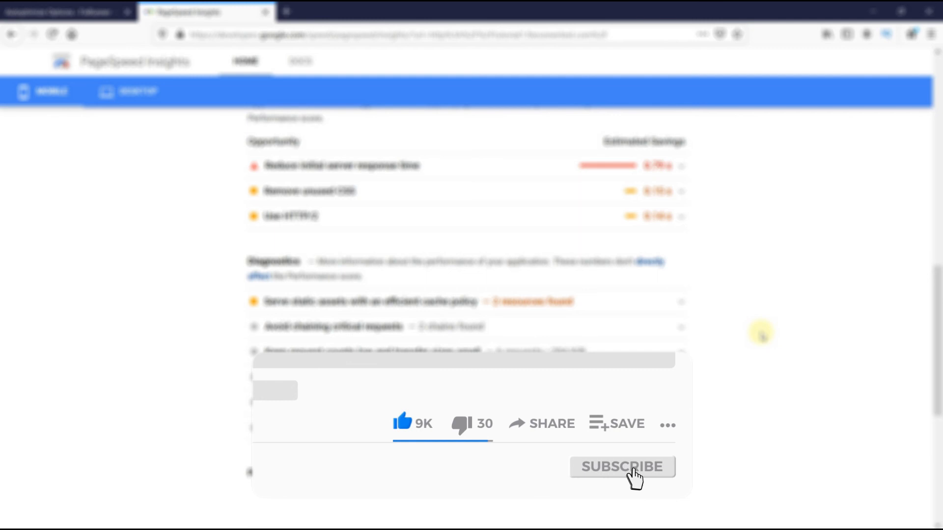
click(622, 466)
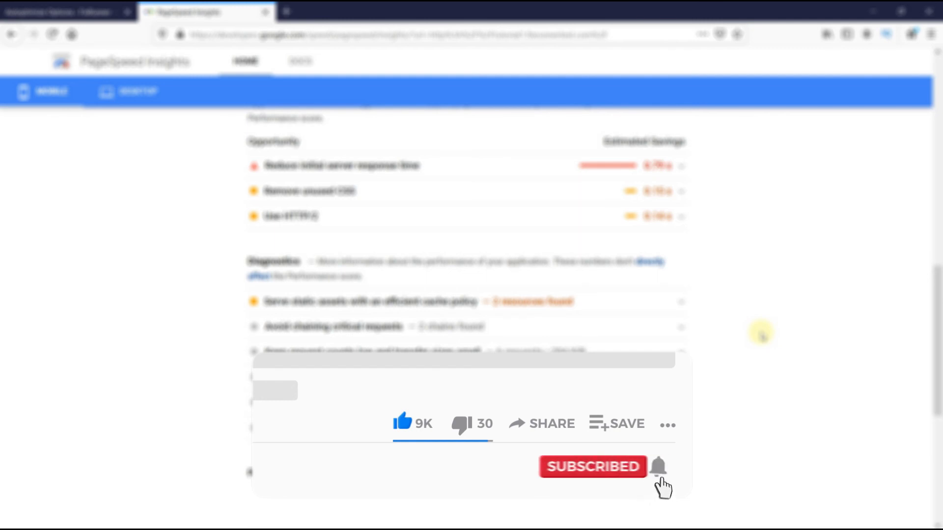